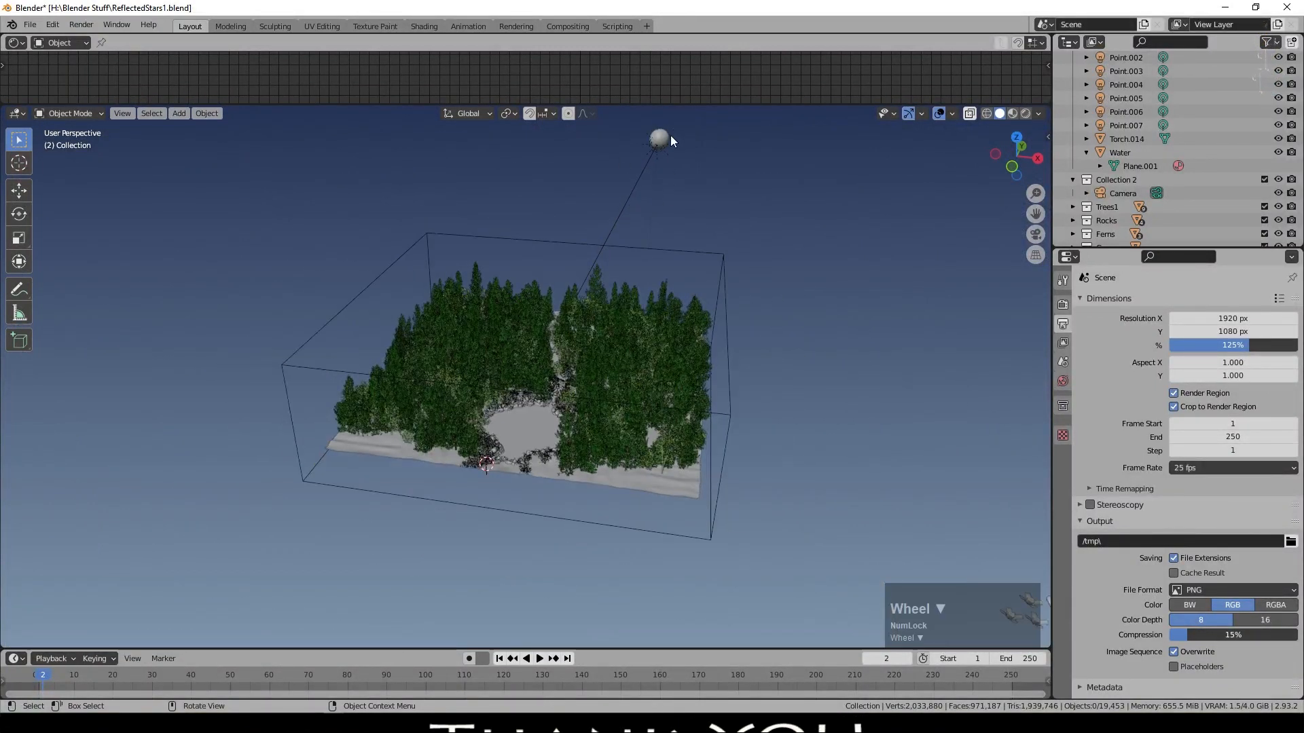
- Select the Moon and preview the camera view with Rendered viewport shading
{"action": "left_click", "coordinate": [658, 138]}
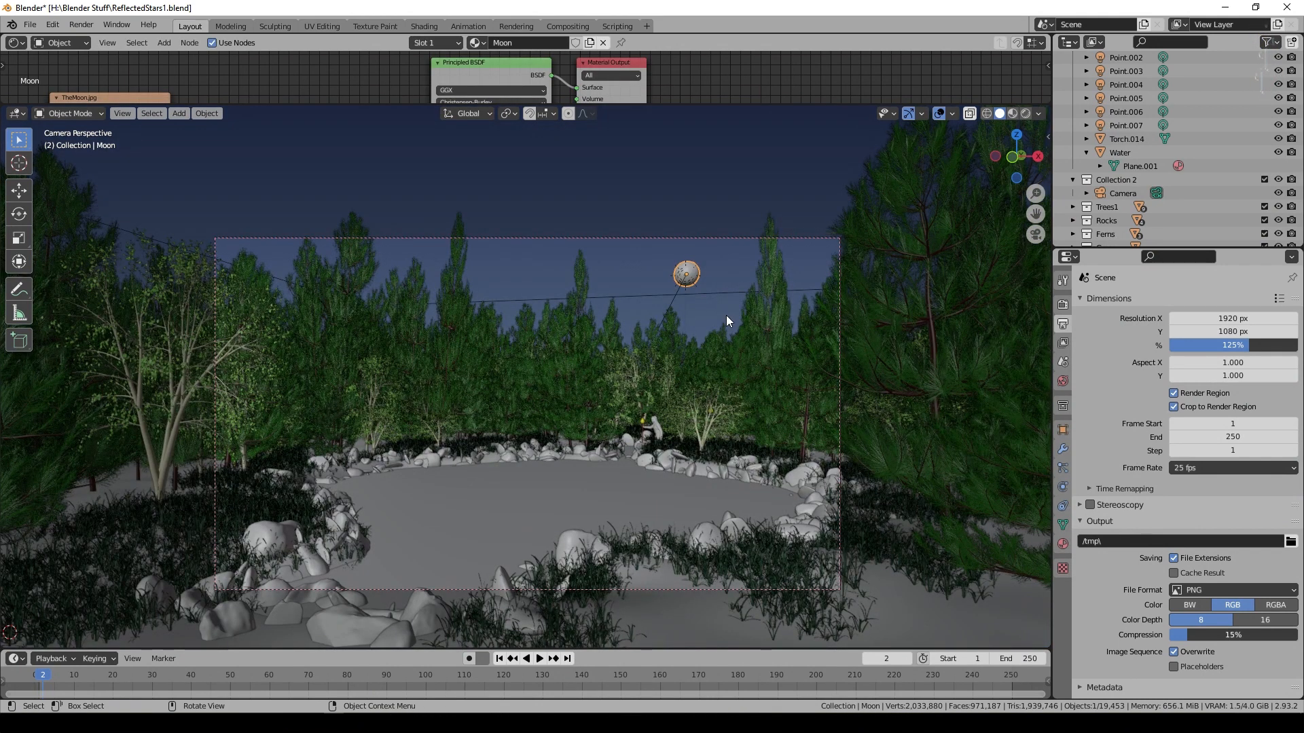
{"action": "mouse_move", "coordinate": [1025, 114]}
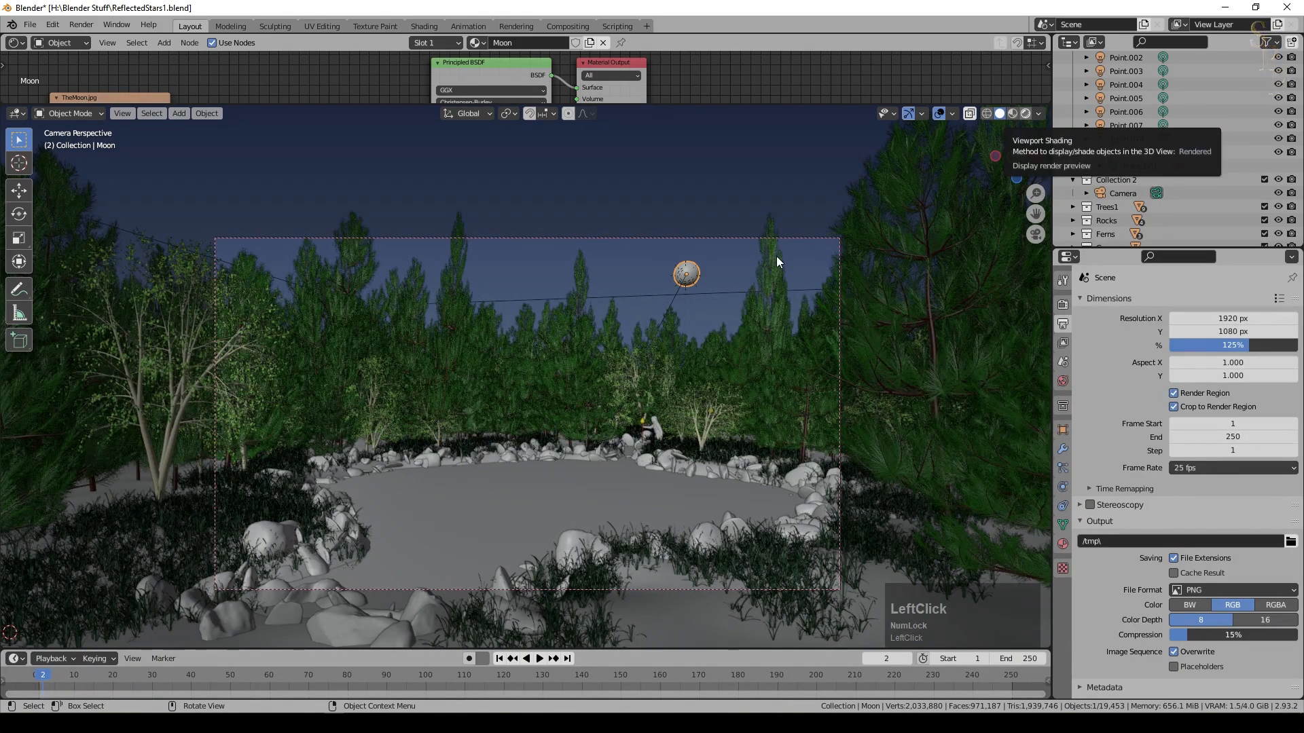
{"action": "left_click", "coordinate": [1036, 113]}
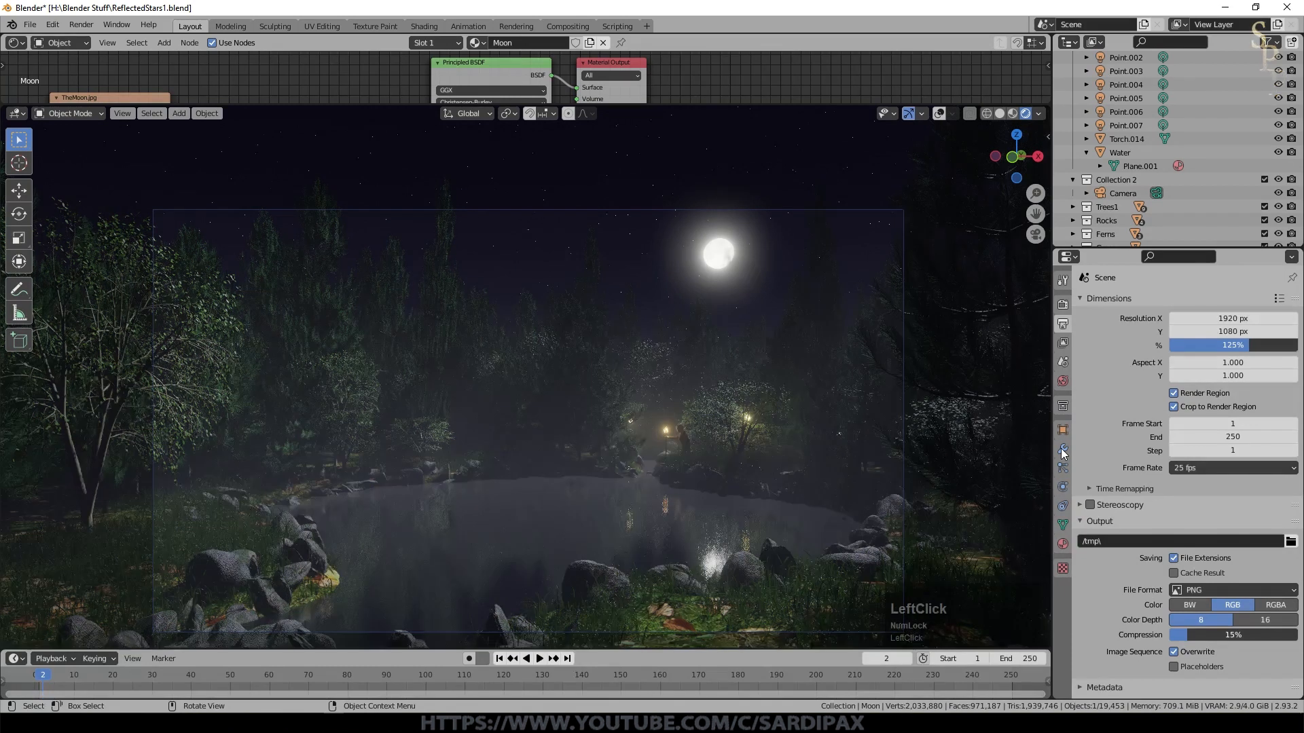
{"action": "left_click", "coordinate": [1062, 449]}
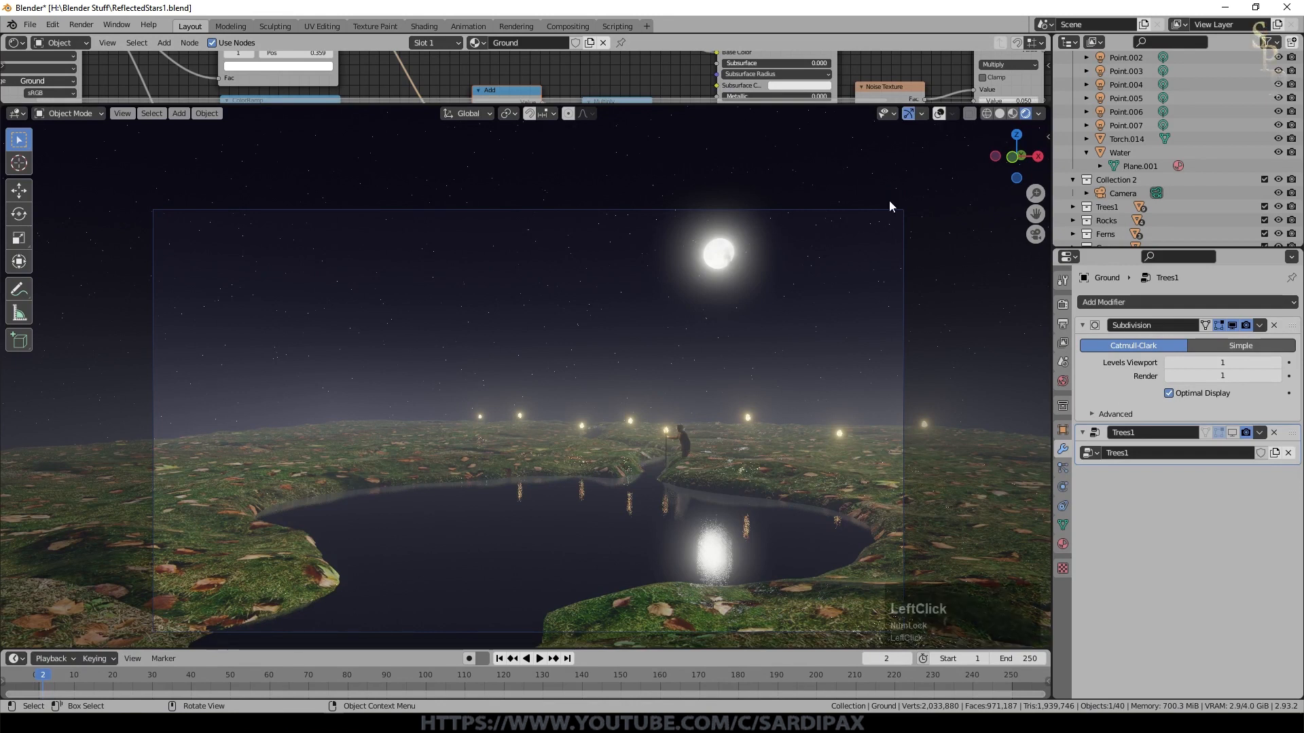
- Hide the tree collections in the Outliner
{"action": "left_click", "coordinate": [1119, 152]}
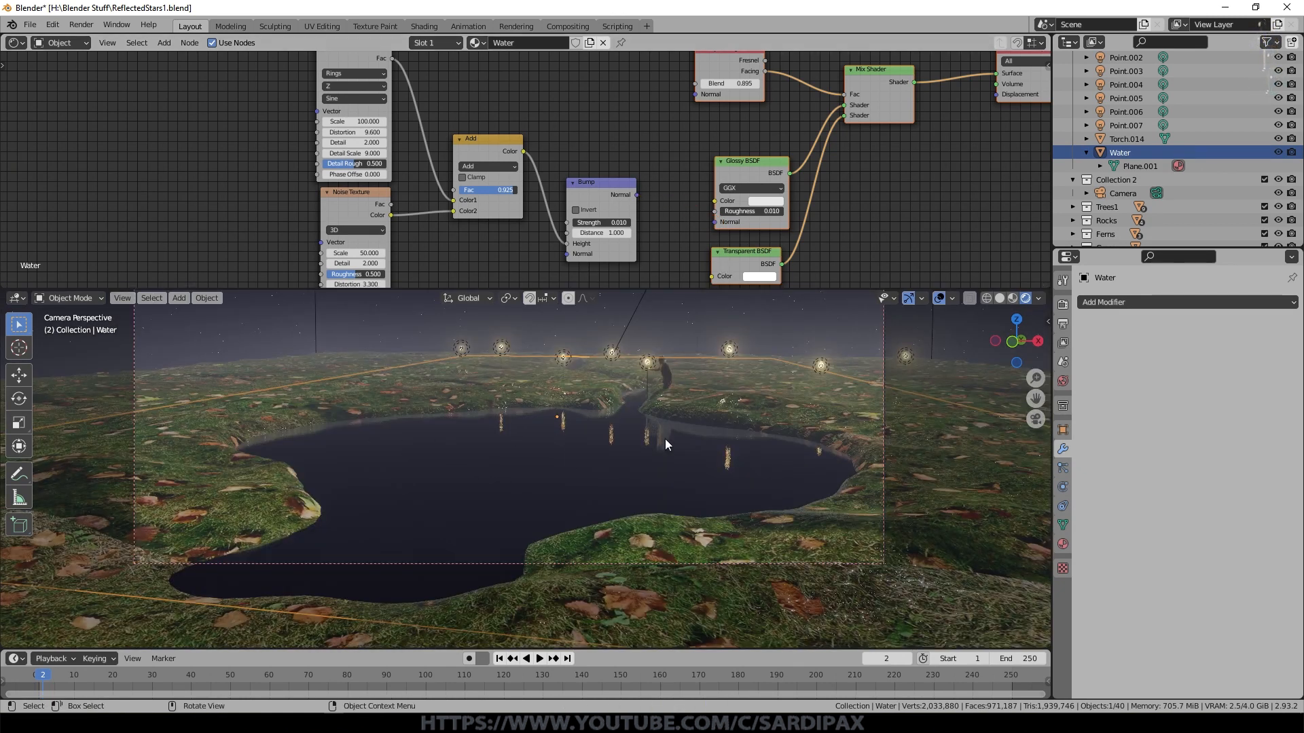
{"action": "mouse_move", "coordinate": [632, 450]}
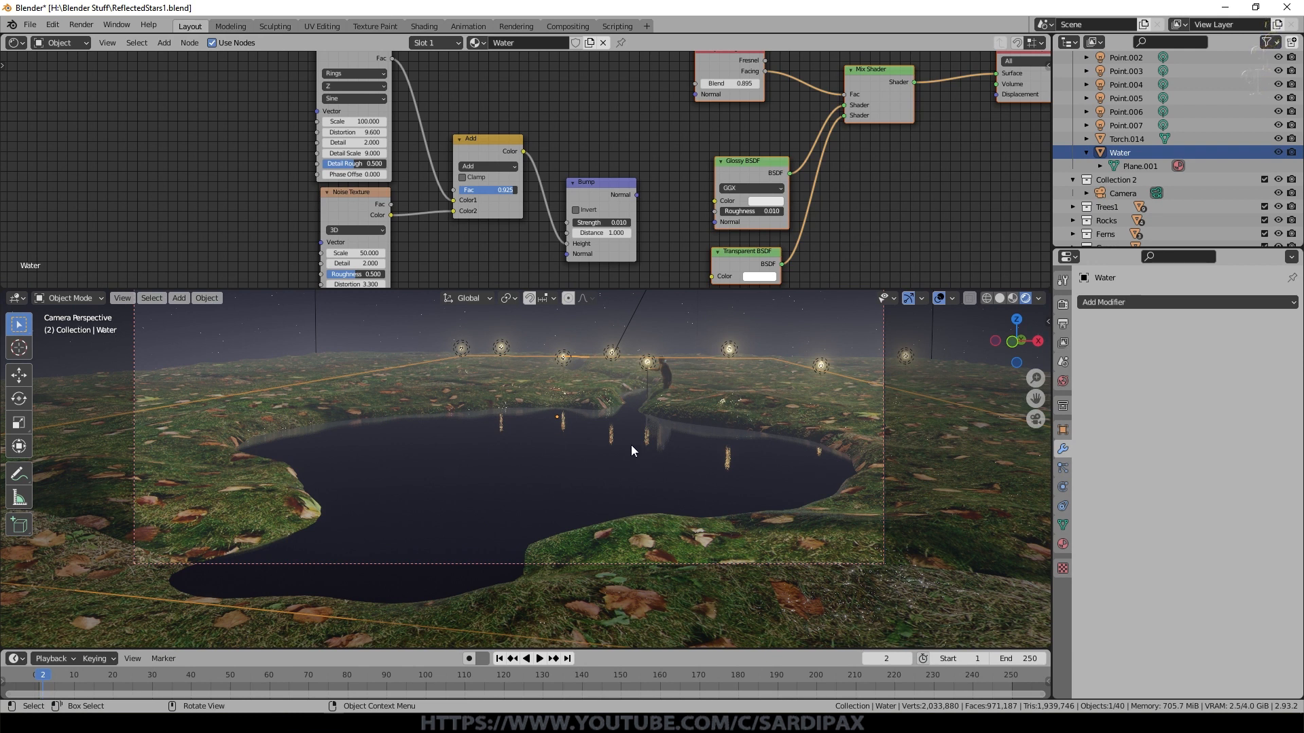
{"action": "mouse_move", "coordinate": [602, 453]}
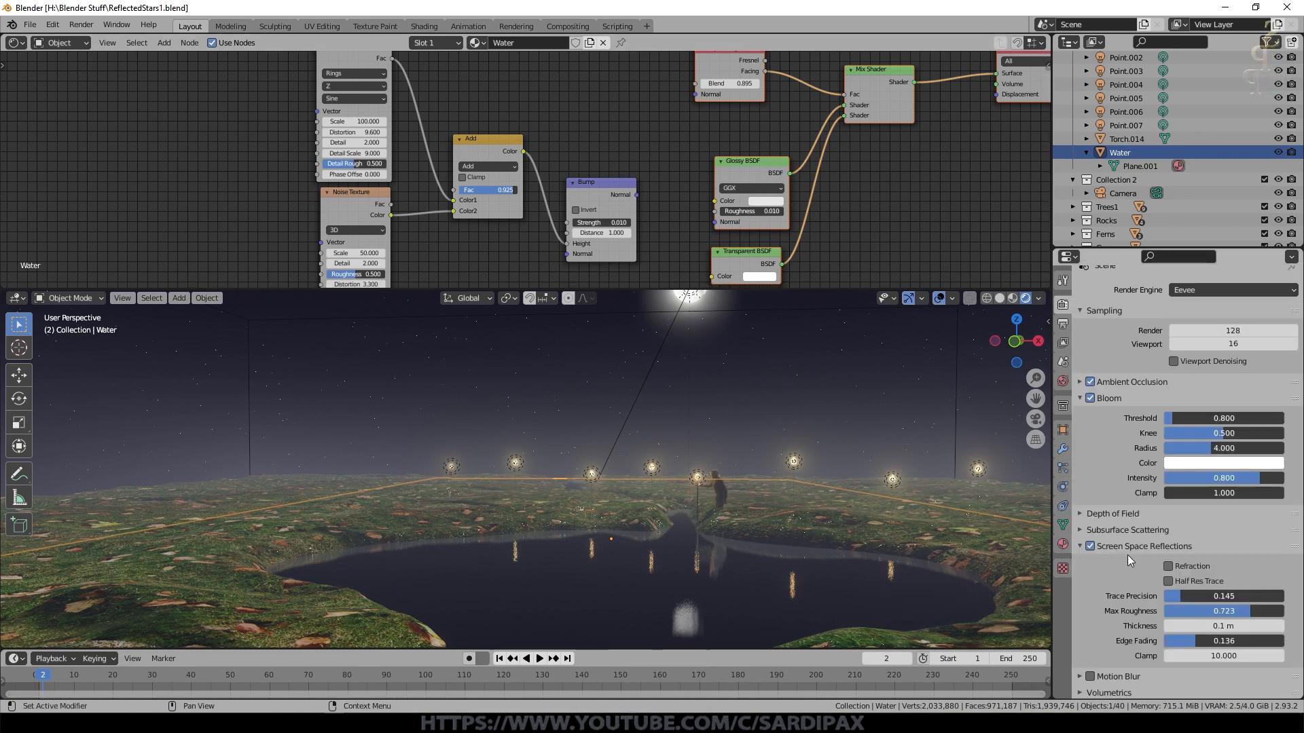
{"action": "mouse_move", "coordinate": [1090, 546]}
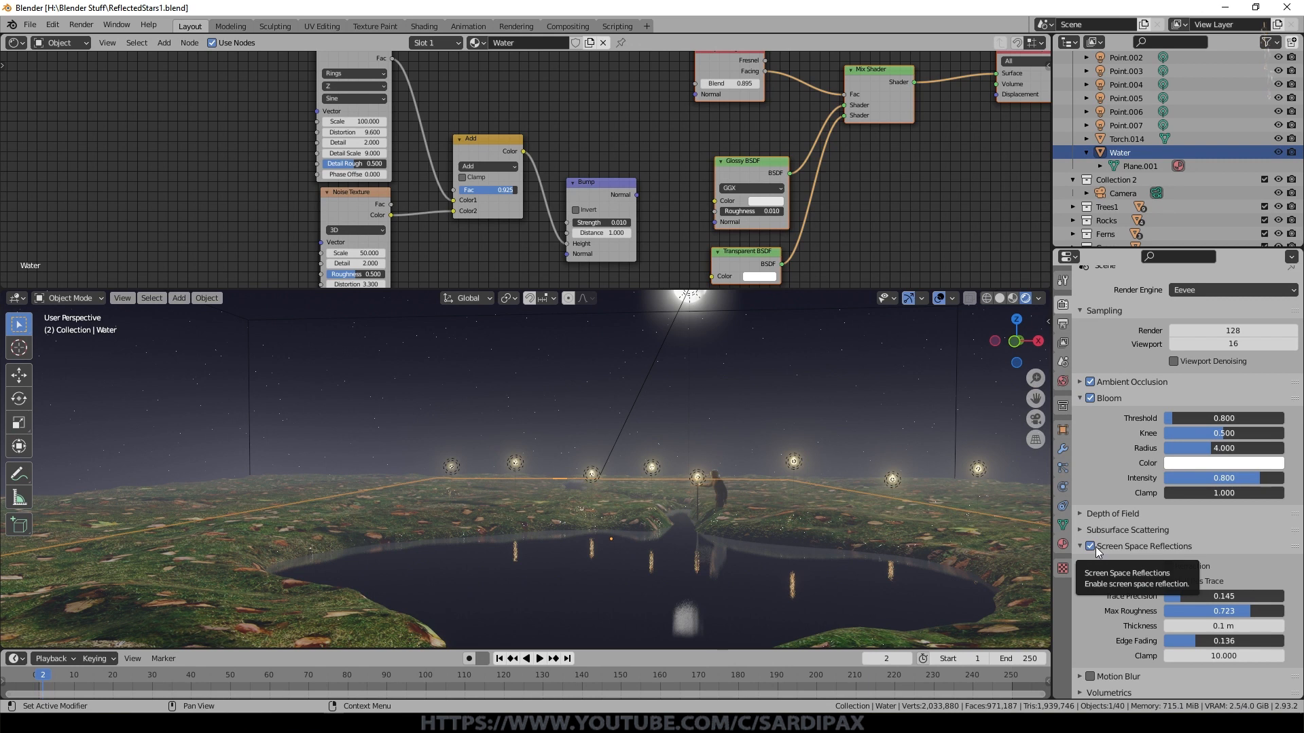
{"action": "left_click", "coordinate": [1089, 546]}
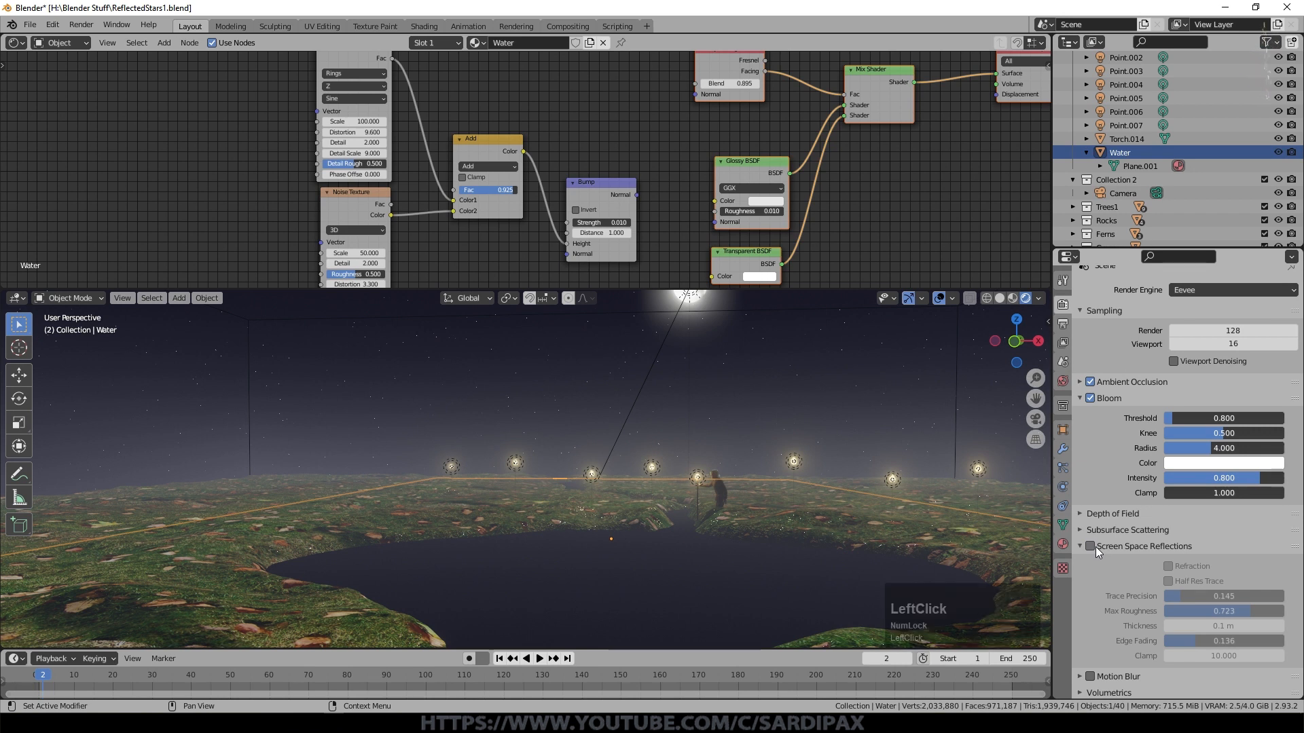
{"action": "left_click", "coordinate": [1089, 546]}
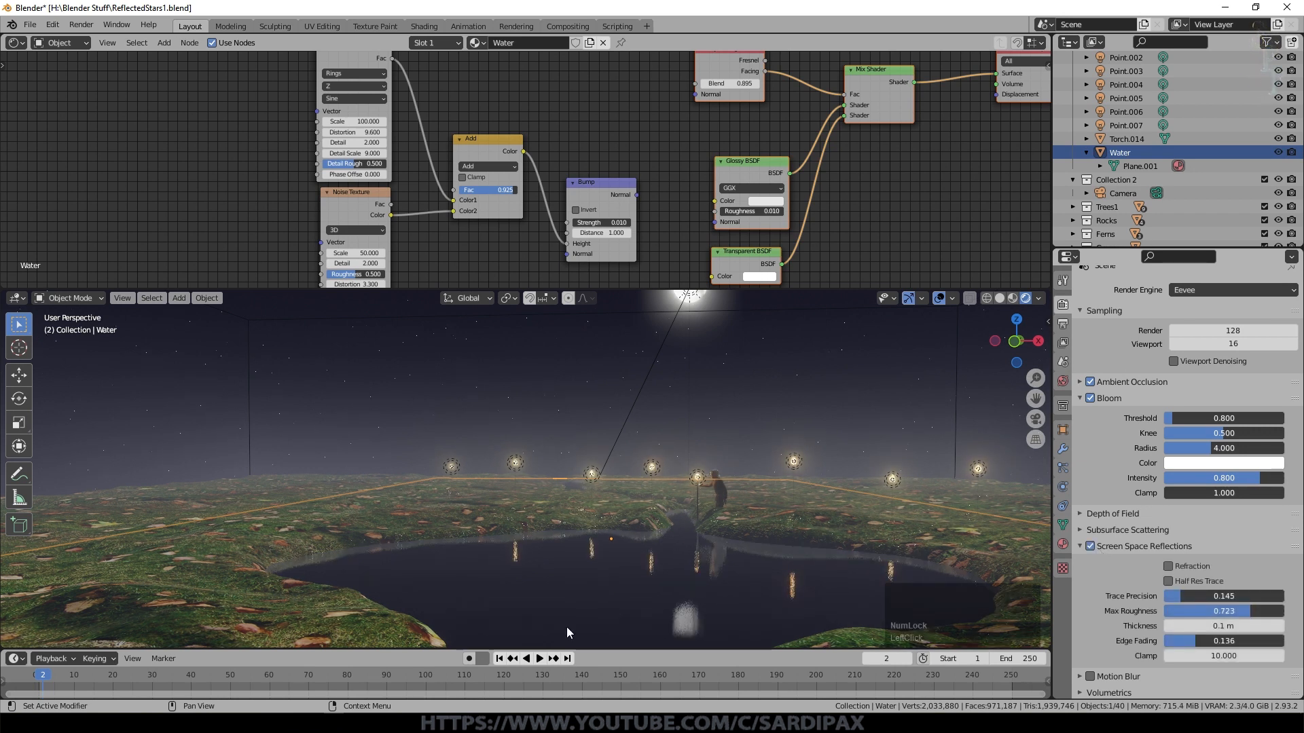
{"action": "left_click", "coordinate": [1167, 581]}
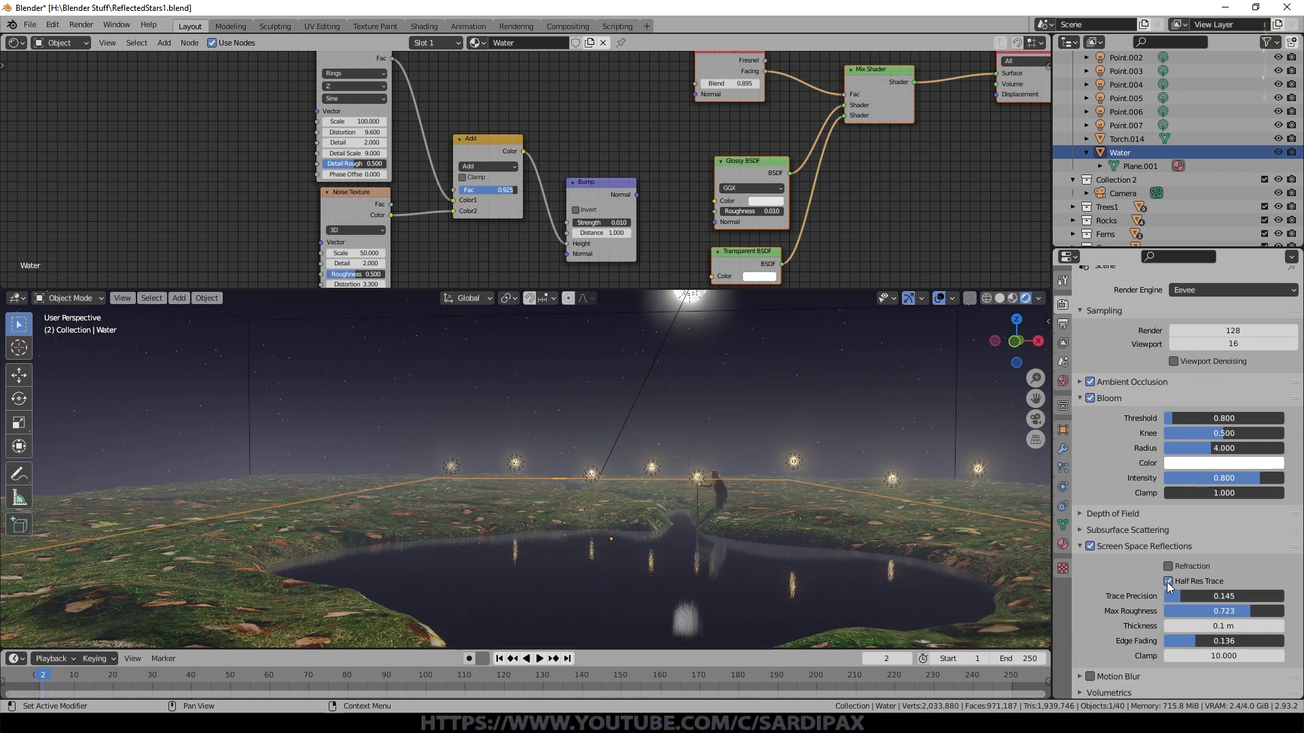
{"action": "mouse_move", "coordinate": [1169, 586]}
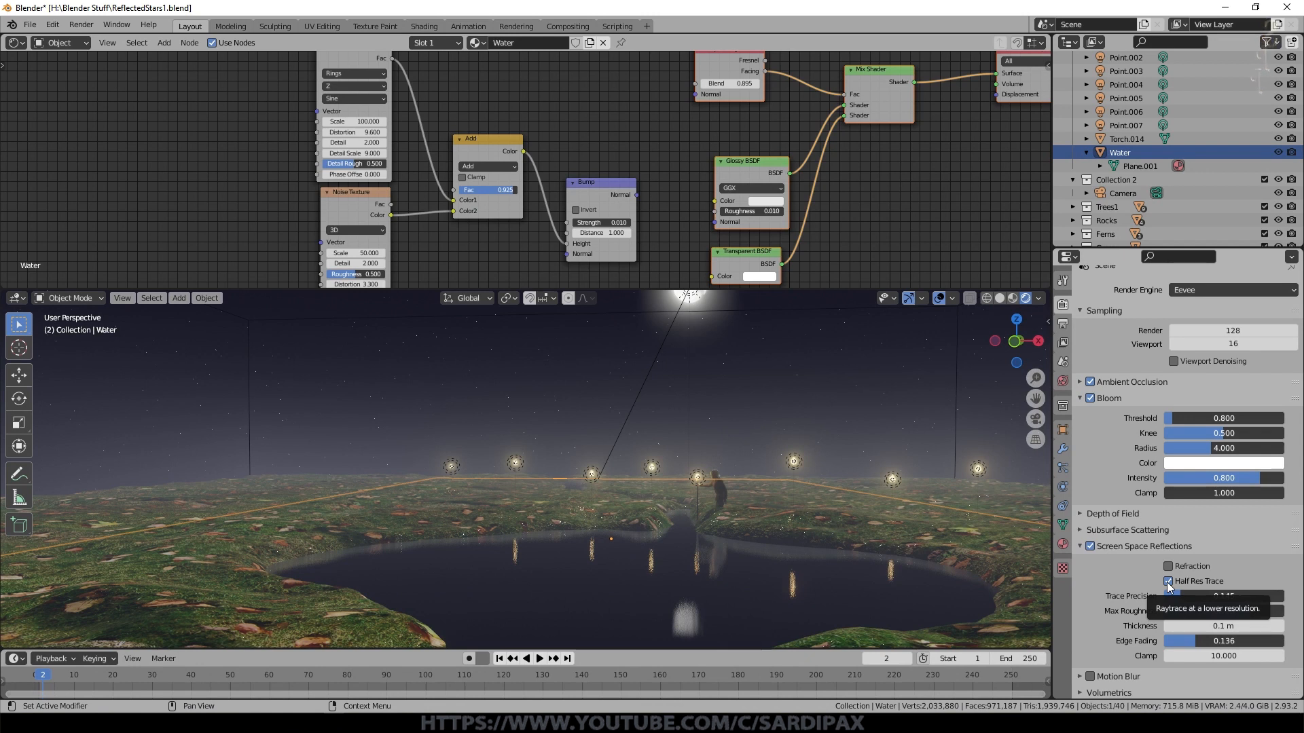
{"action": "left_click", "coordinate": [1168, 581]}
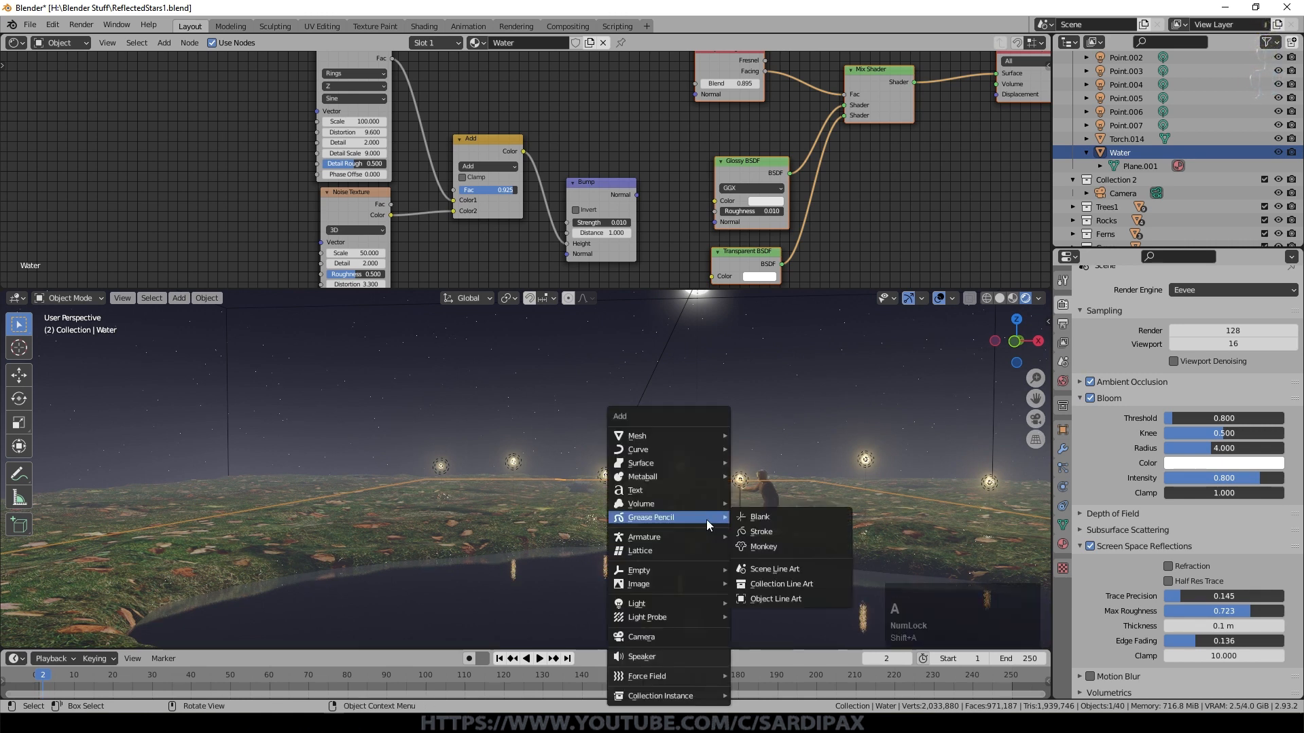
{"action": "mouse_move", "coordinate": [645, 616]}
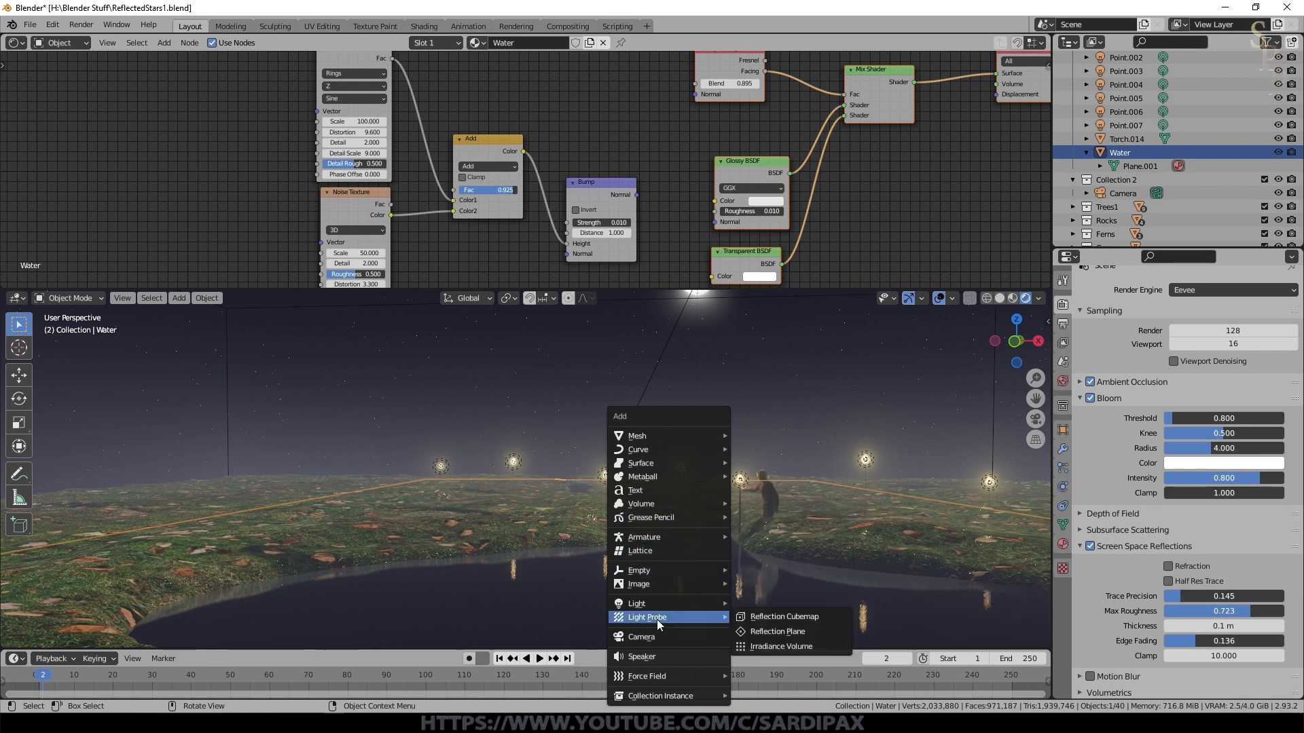
{"action": "mouse_move", "coordinate": [775, 630]}
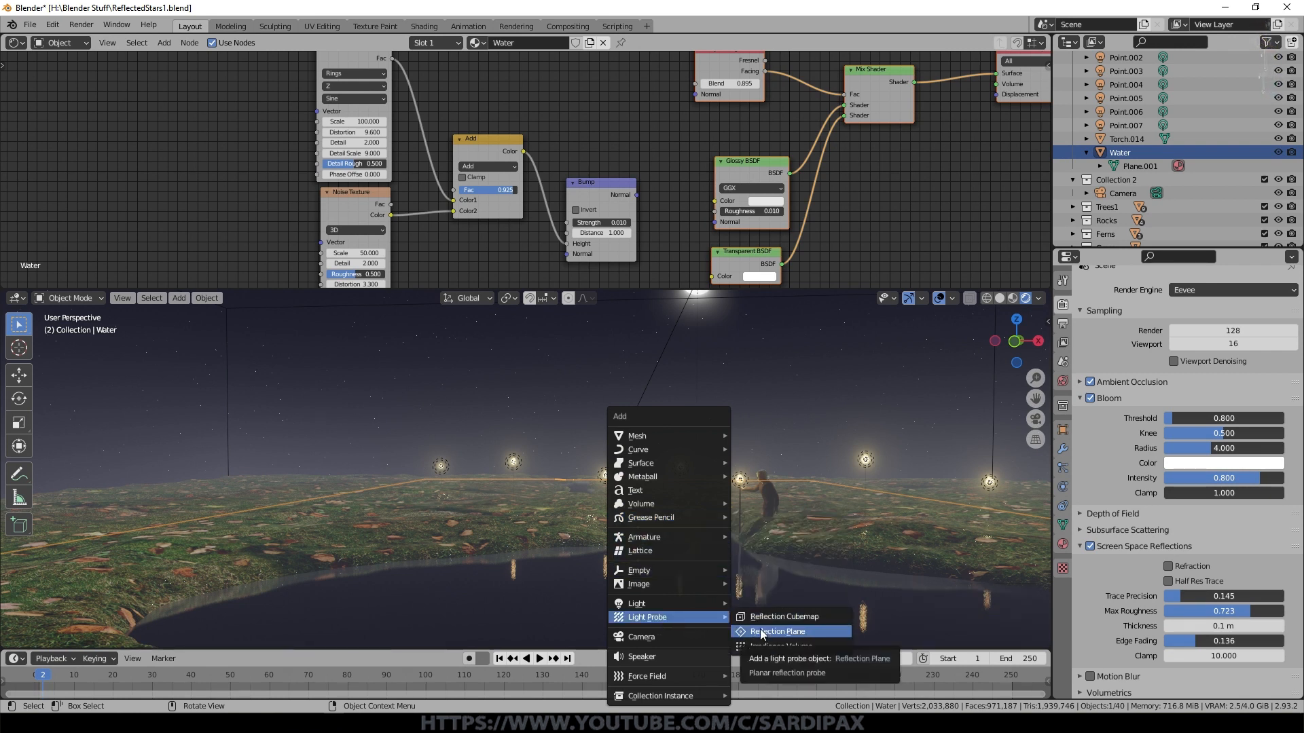
- Add a Reflection Plane probe and drag it to the water surface height in orthographic view
{"action": "left_click", "coordinate": [775, 630]}
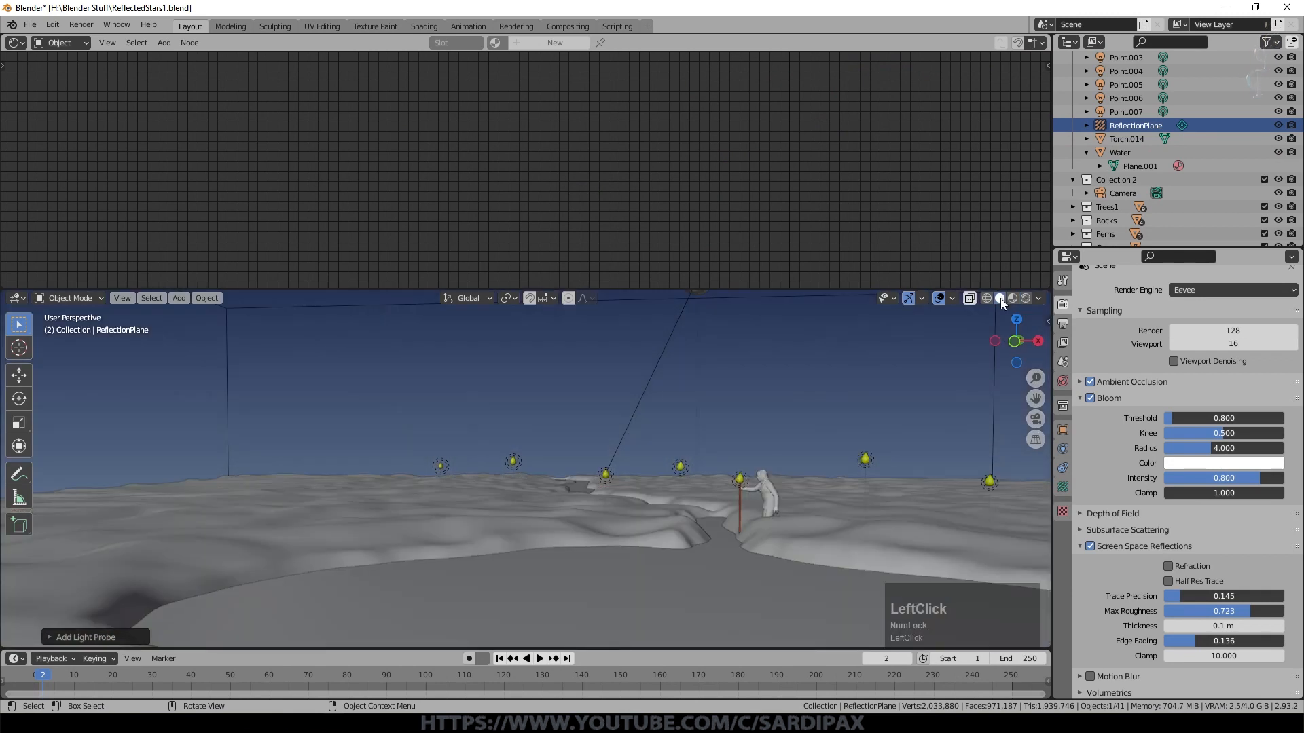
{"action": "key", "text": "KP_7"}
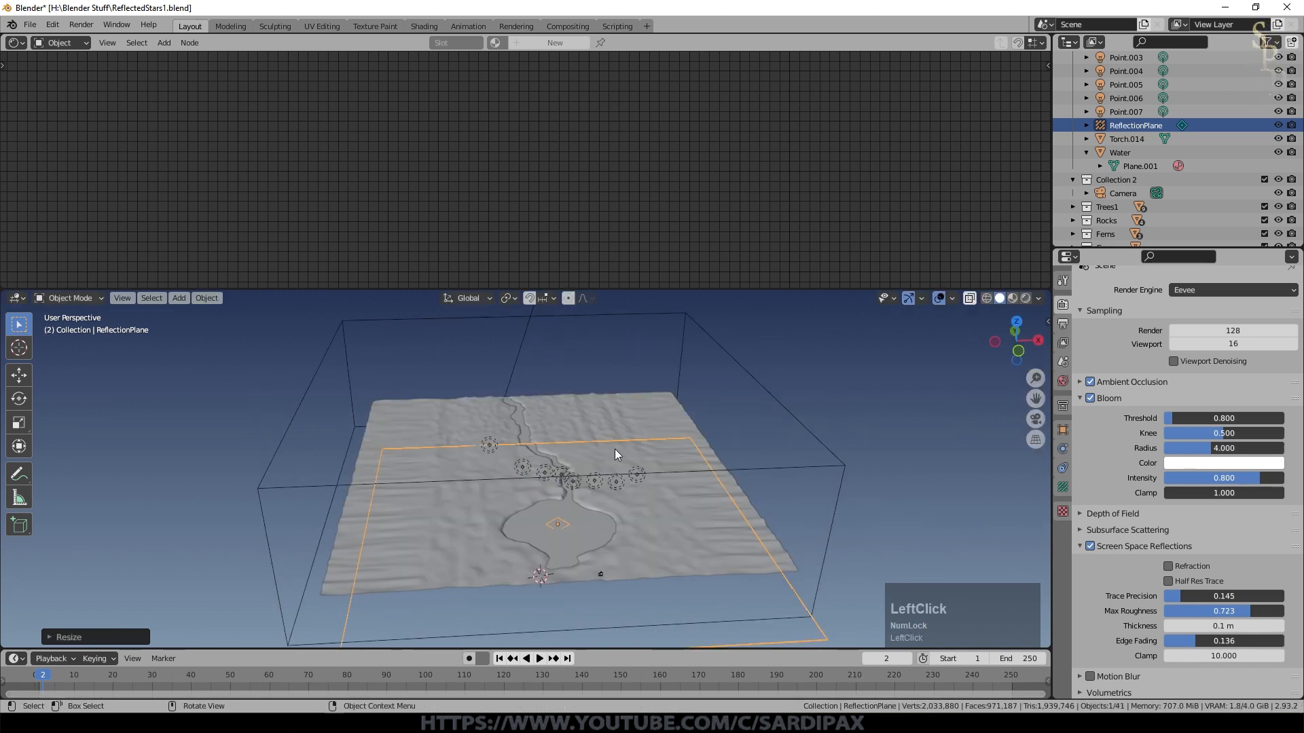
{"action": "key", "text": "KP_5"}
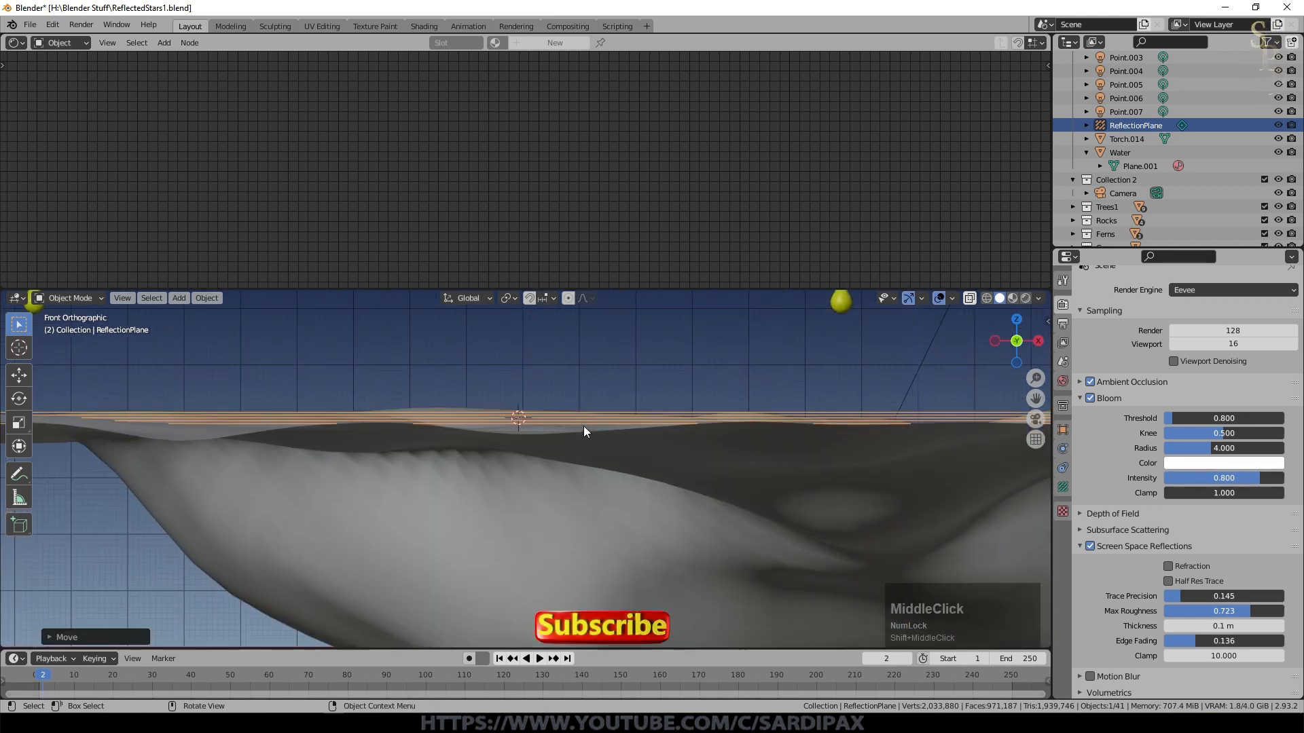
{"action": "left_click_drag", "start_coordinate": [585, 432], "coordinate": [627, 418]}
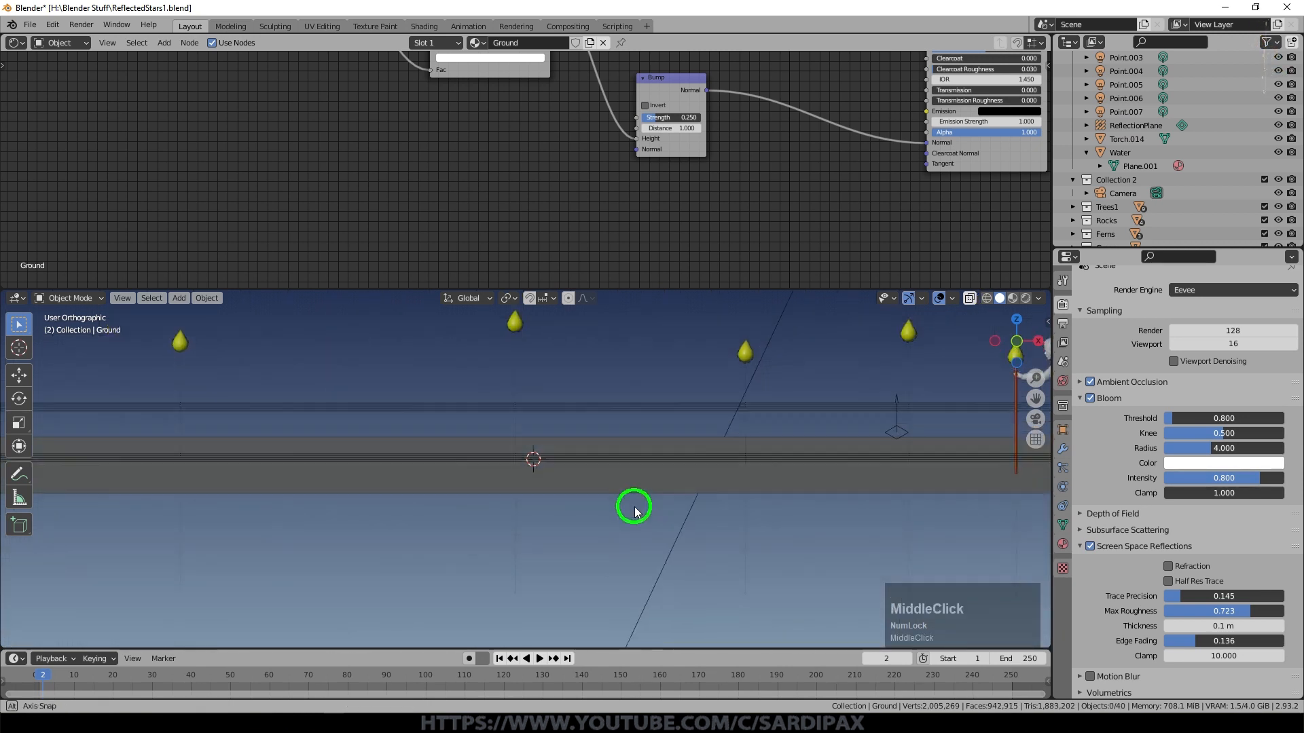
- Adjust the ReflectionPlane and check its alignment with the Water plane in Front view
{"action": "scroll", "scroll_direction": "down", "scroll_amount": 3}
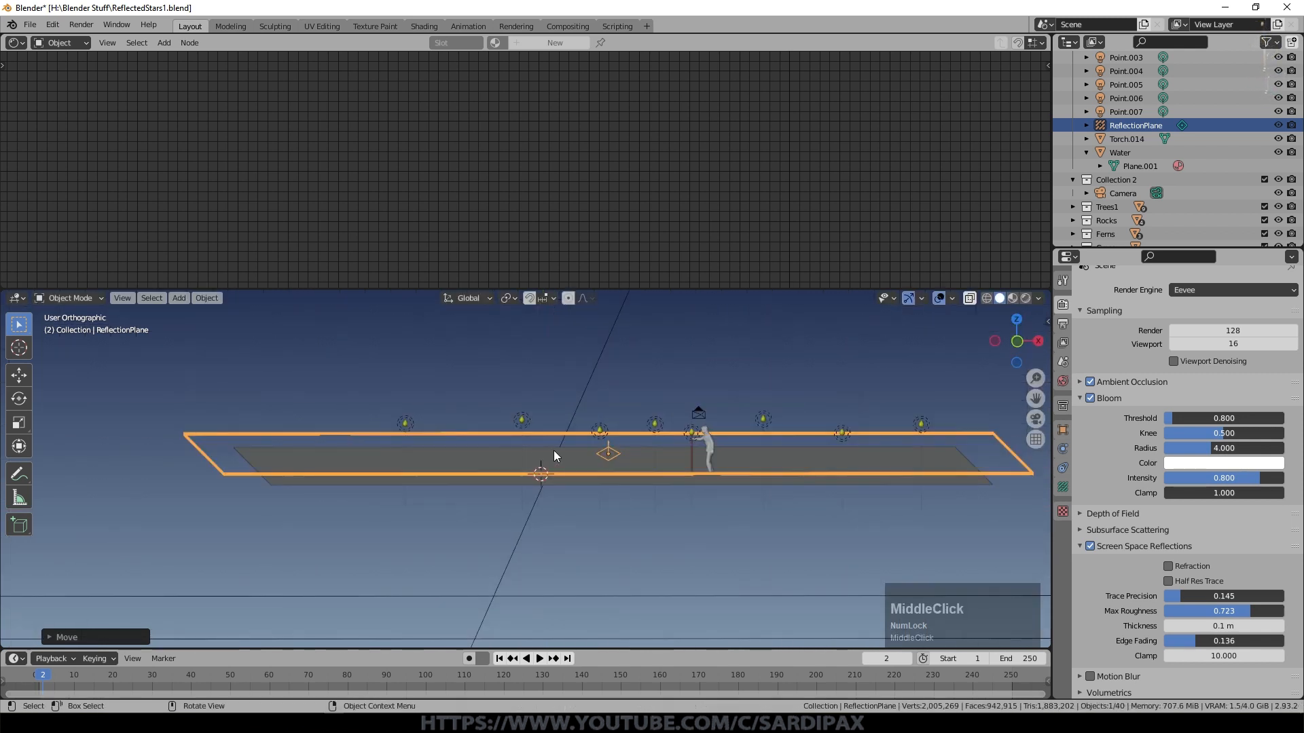
{"action": "key", "text": "g"}
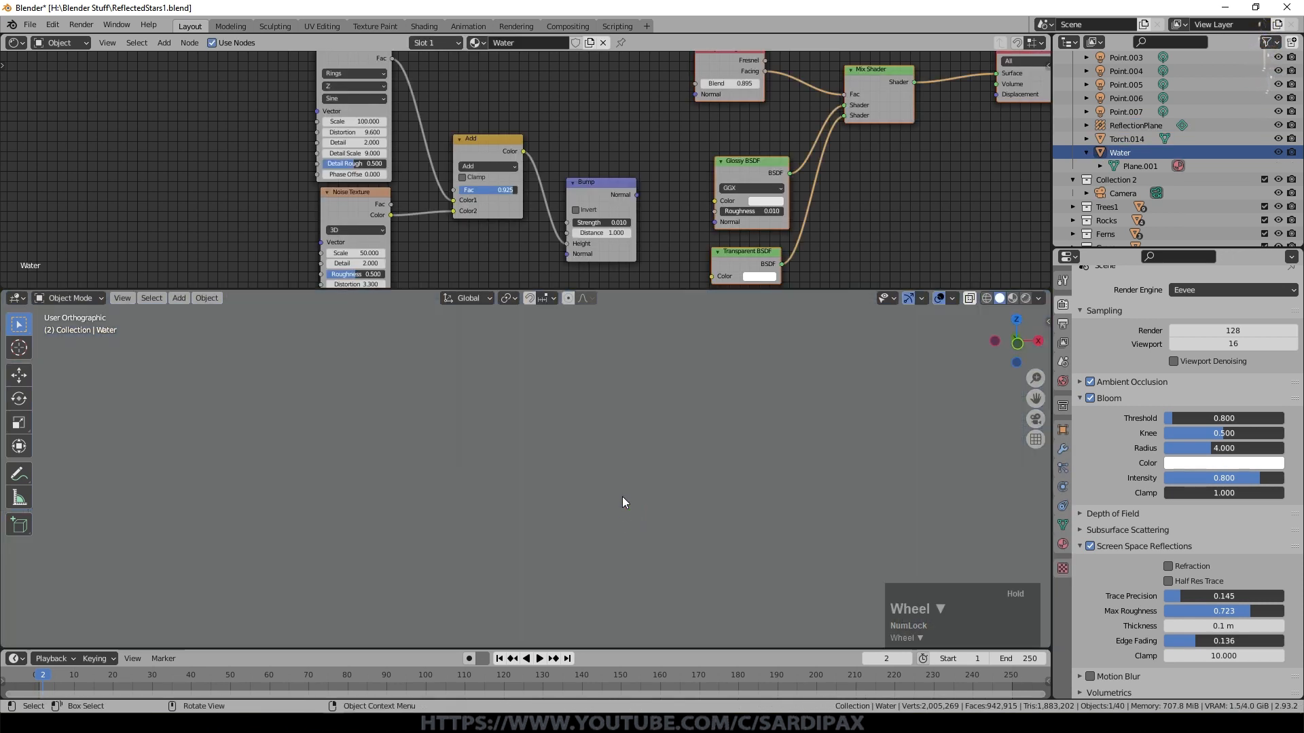
{"action": "key", "text": "KP_1"}
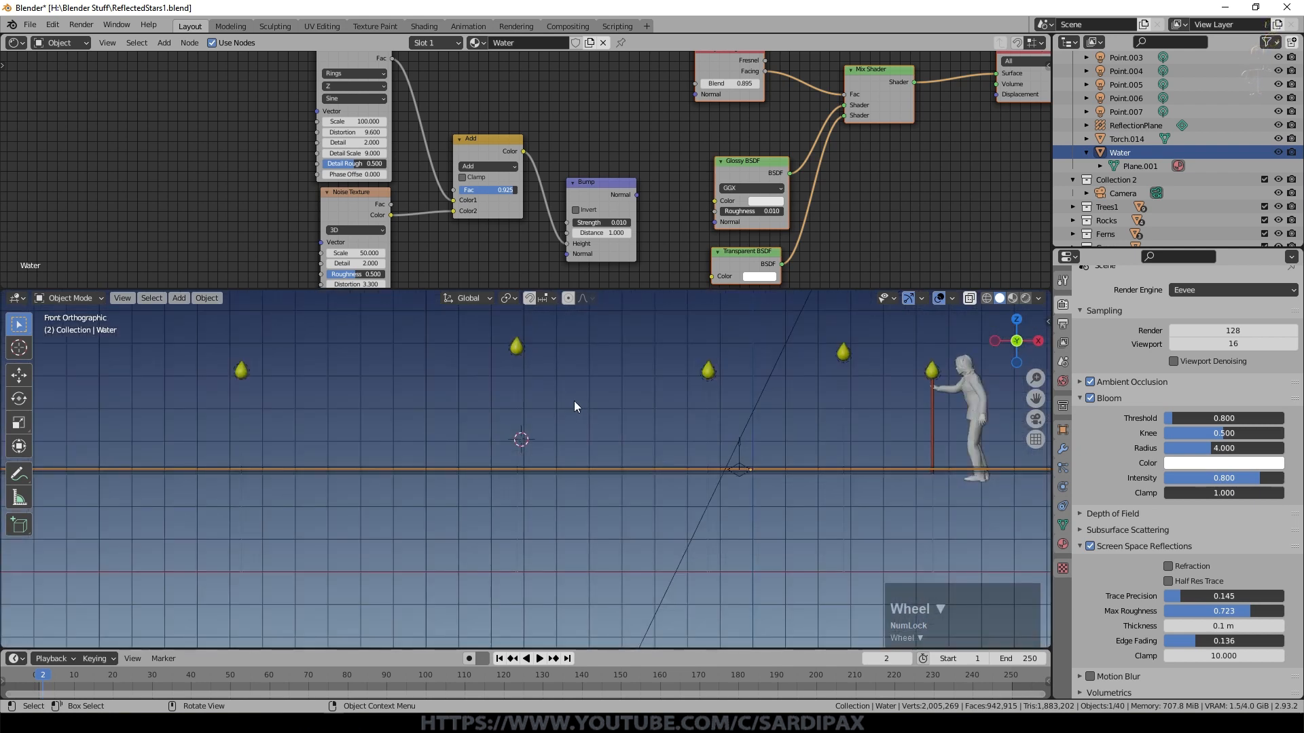
{"action": "left_click_drag", "start_coordinate": [582, 416], "coordinate": [590, 408]}
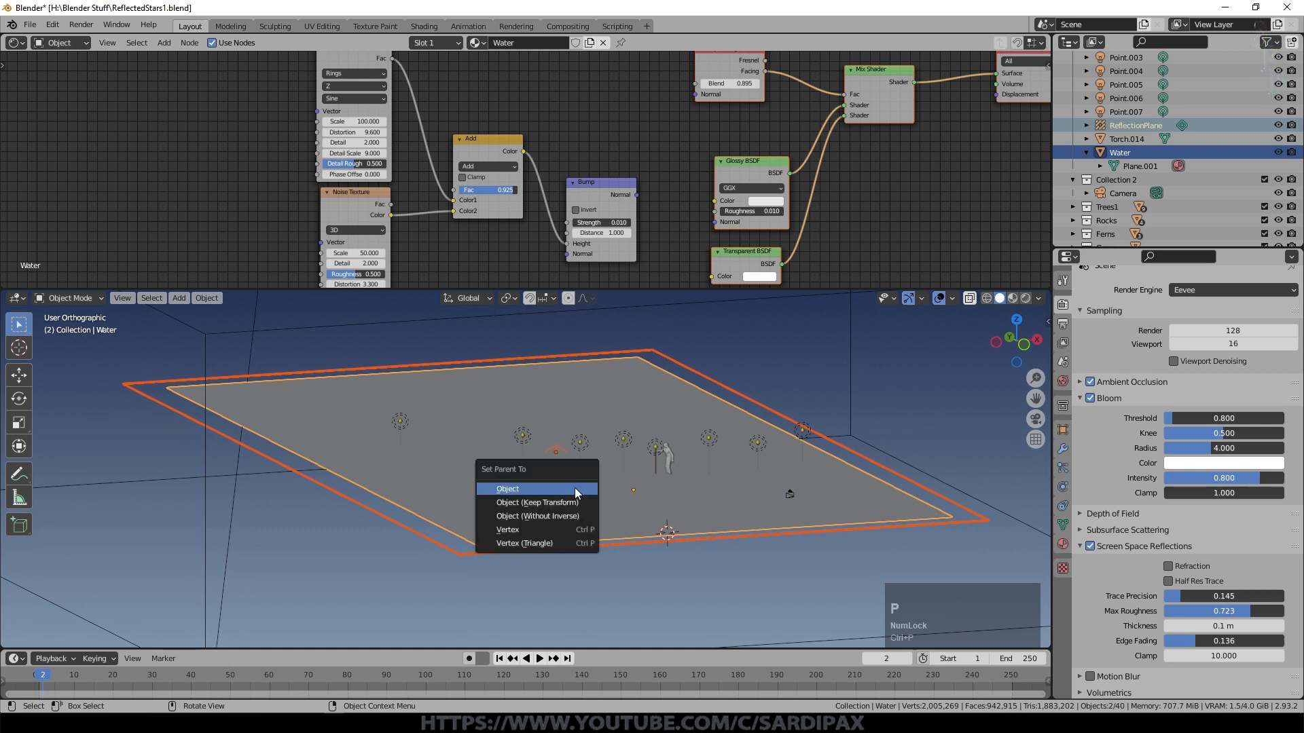
- Parent ReflectionPlane to Water with Ctrl+P > Object, then switch to Rendered shading
{"action": "left_click", "coordinate": [507, 488]}
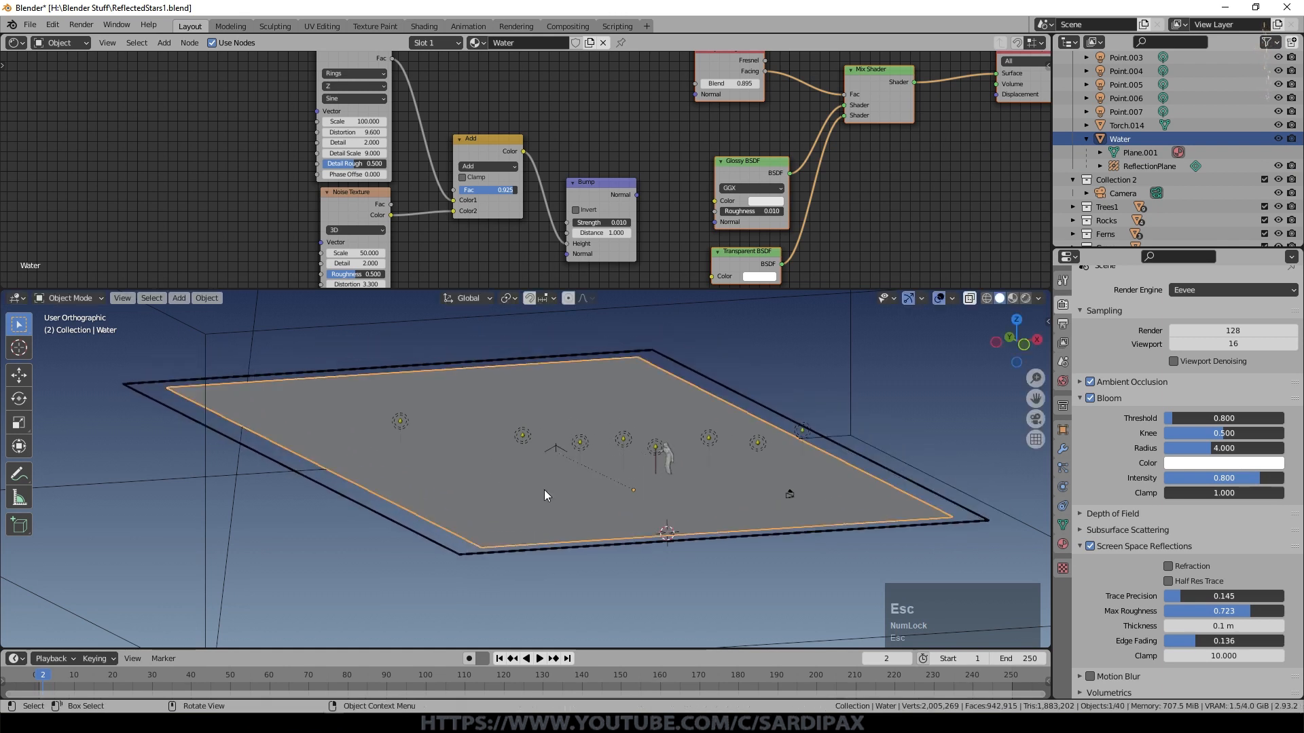
{"action": "mouse_move", "coordinate": [494, 607]}
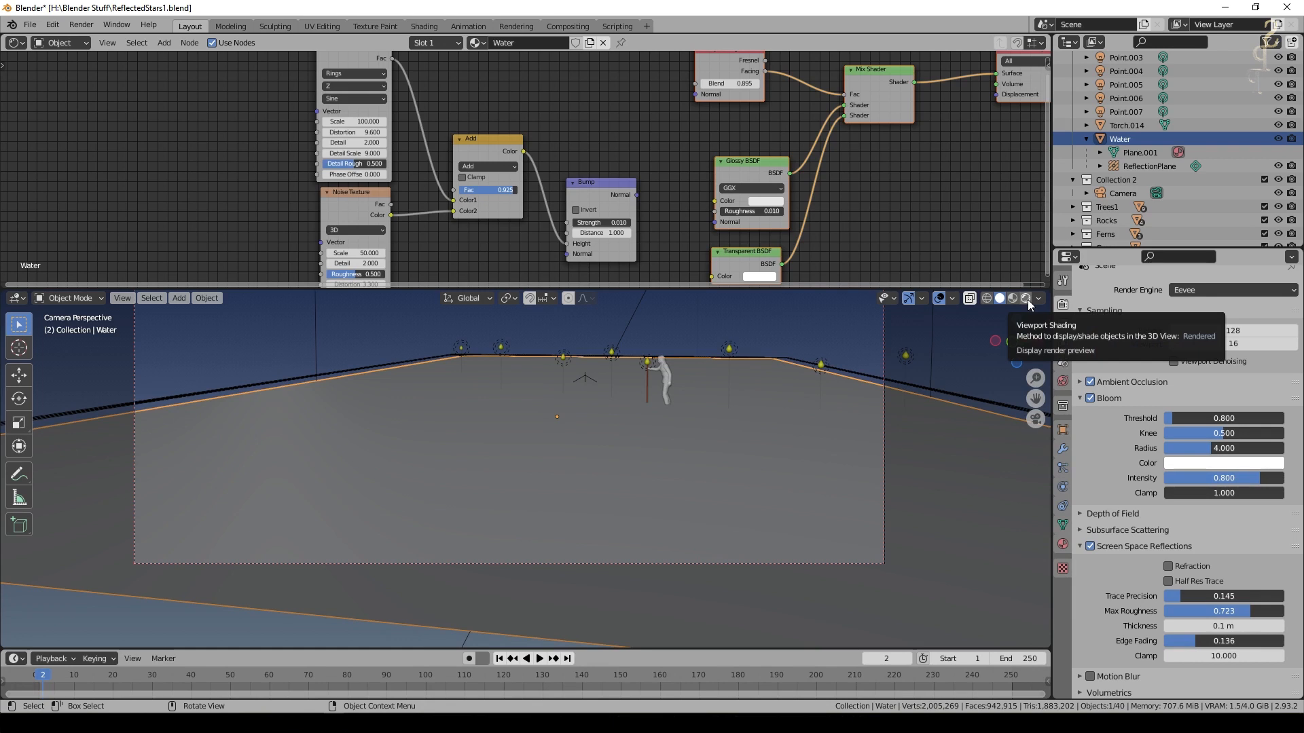
{"action": "left_click", "coordinate": [1029, 298]}
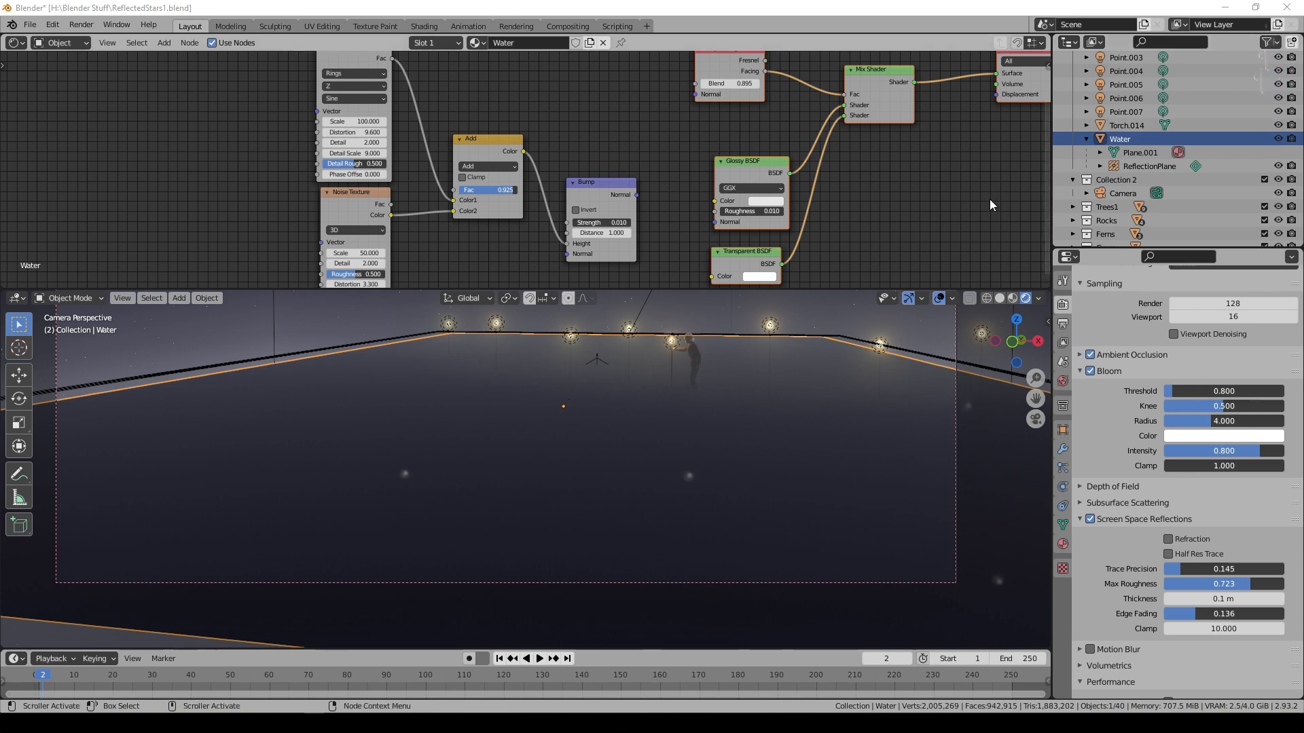
- Select ReflectionPlane and set its probe Distance to 0.25 m in Object Data Properties
{"action": "left_click", "coordinate": [1149, 166]}
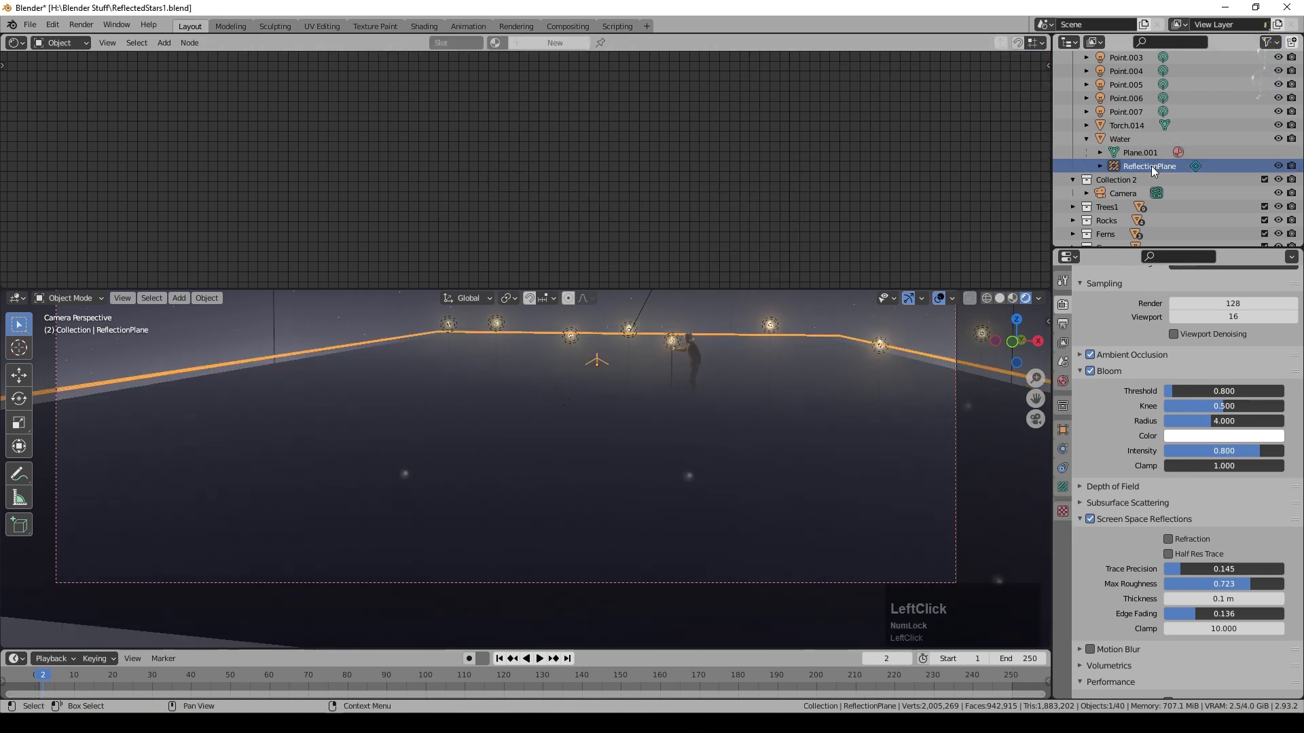
{"action": "mouse_move", "coordinate": [1062, 488]}
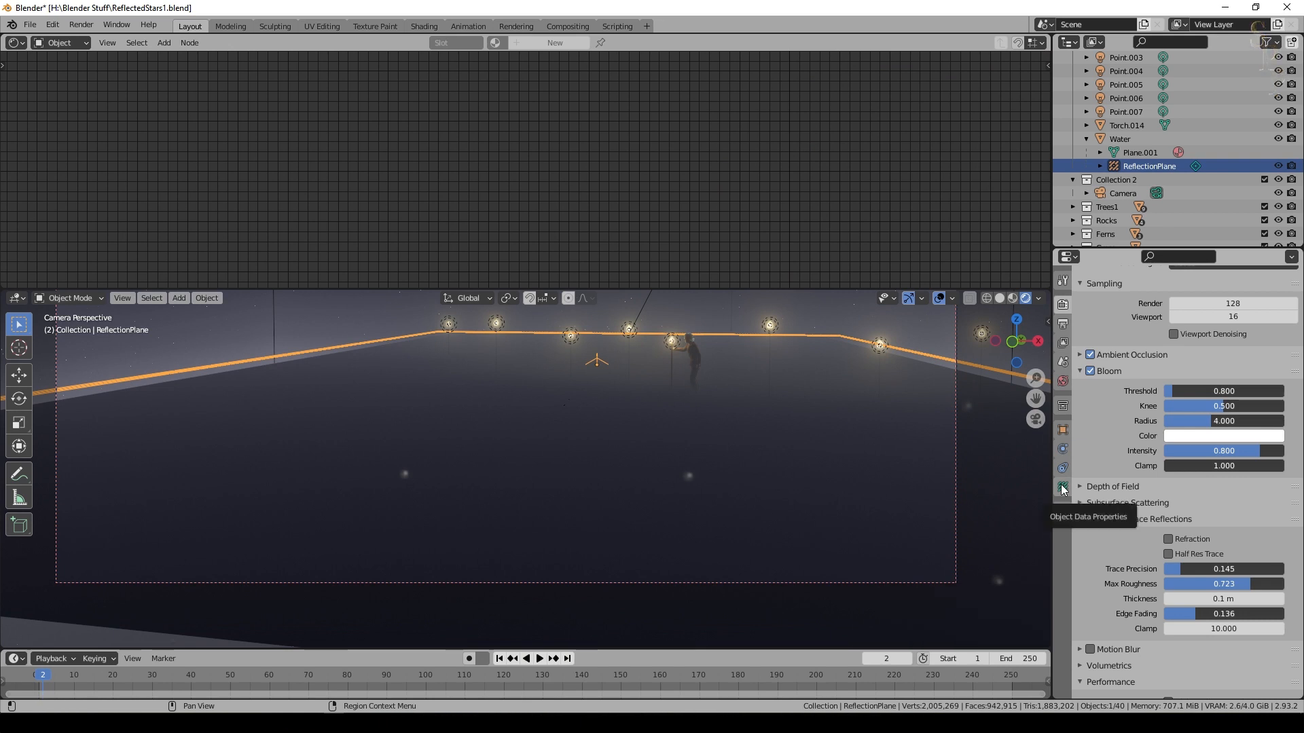
{"action": "left_click", "coordinate": [1062, 487]}
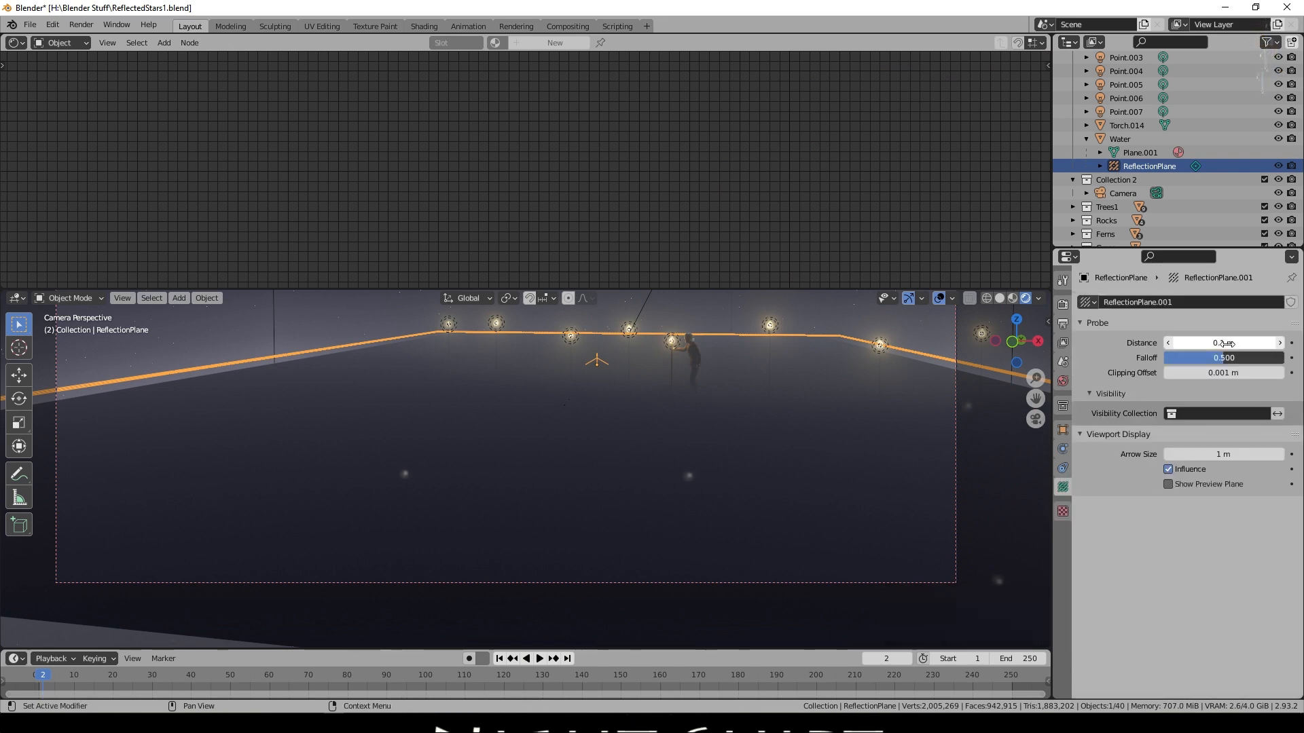
{"action": "left_click", "coordinate": [1223, 342]}
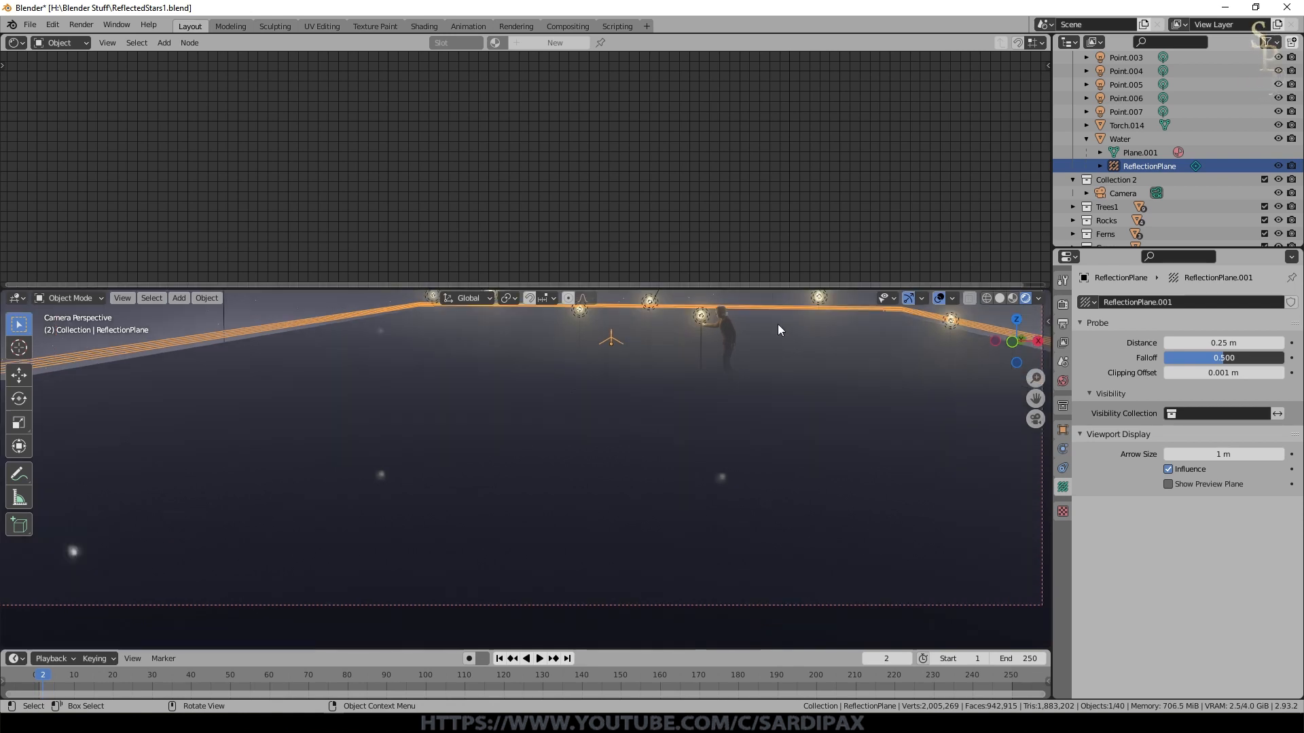
{"action": "key", "text": "g"}
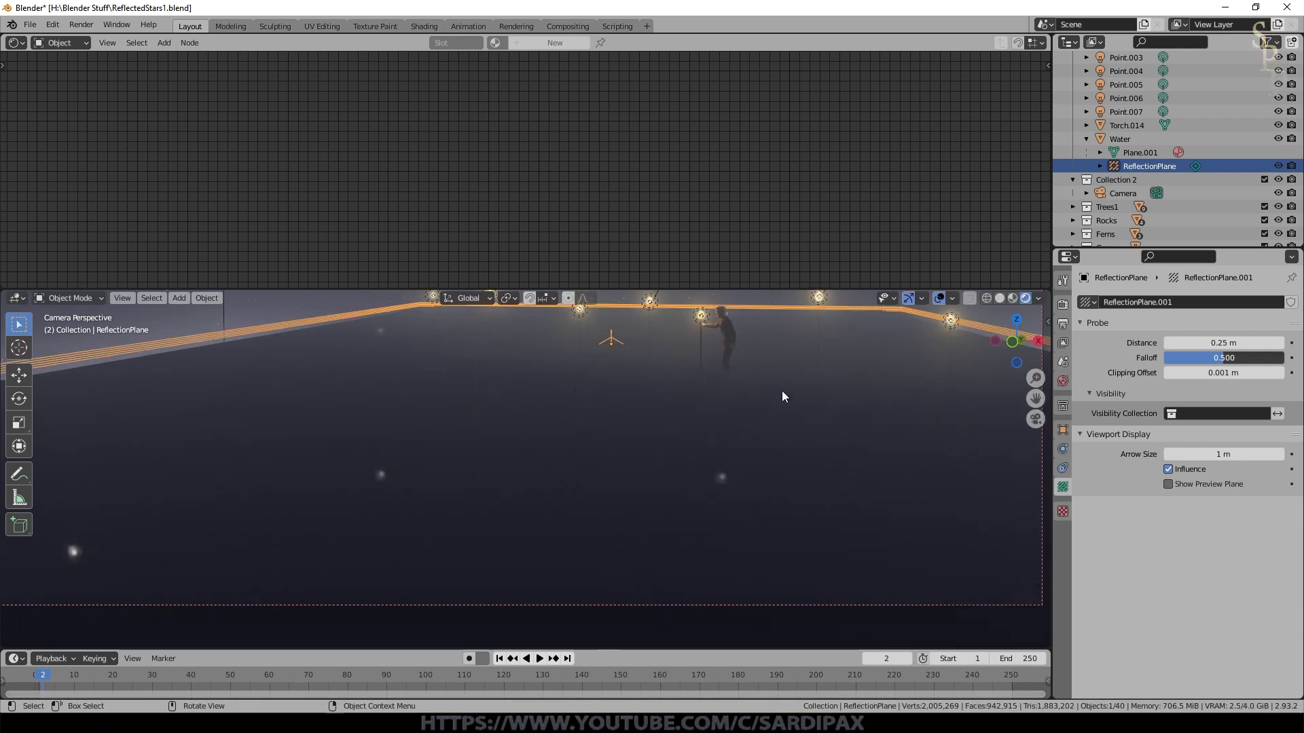
- Move the ReflectionPlane vertically until the water mirrors the torches and figure
{"action": "key", "text": "g"}
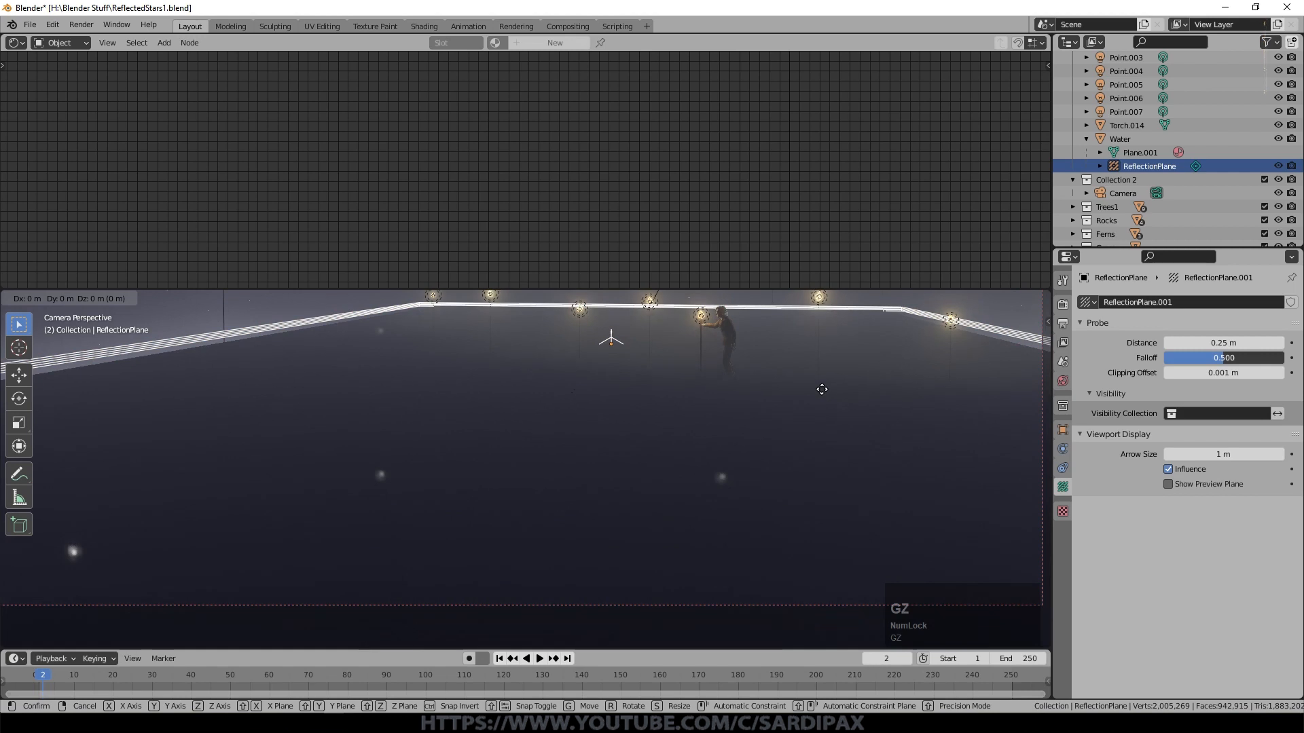
{"action": "key", "text": "shift"}
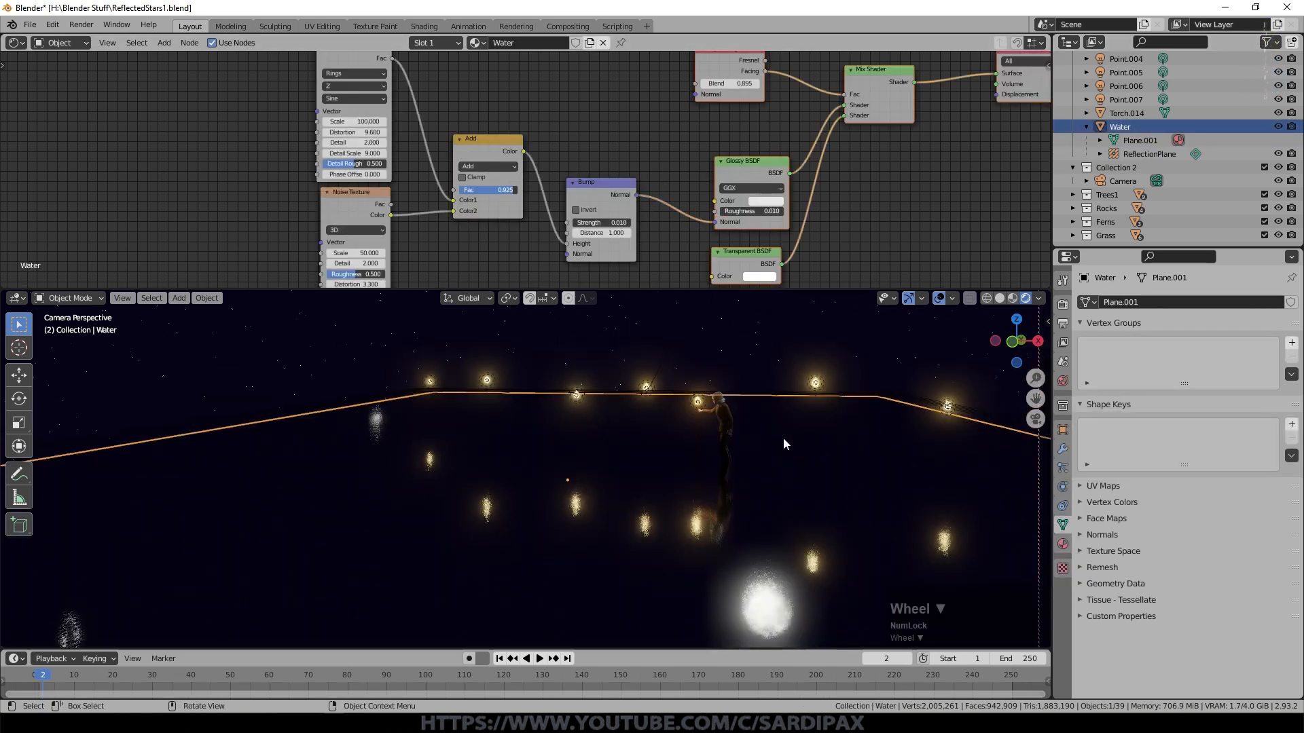
- Edit the Bump node's Strength field on the Water material in the Shader Editor
{"action": "left_click", "coordinate": [596, 222]}
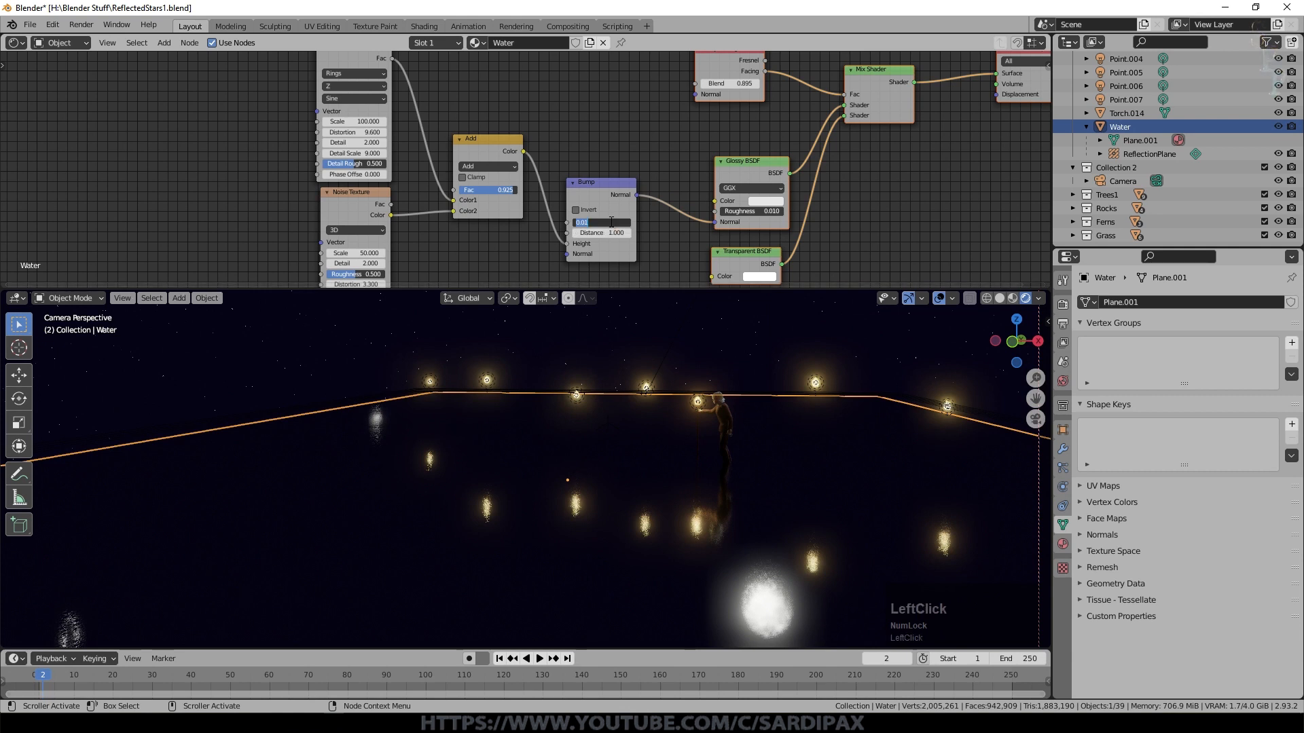